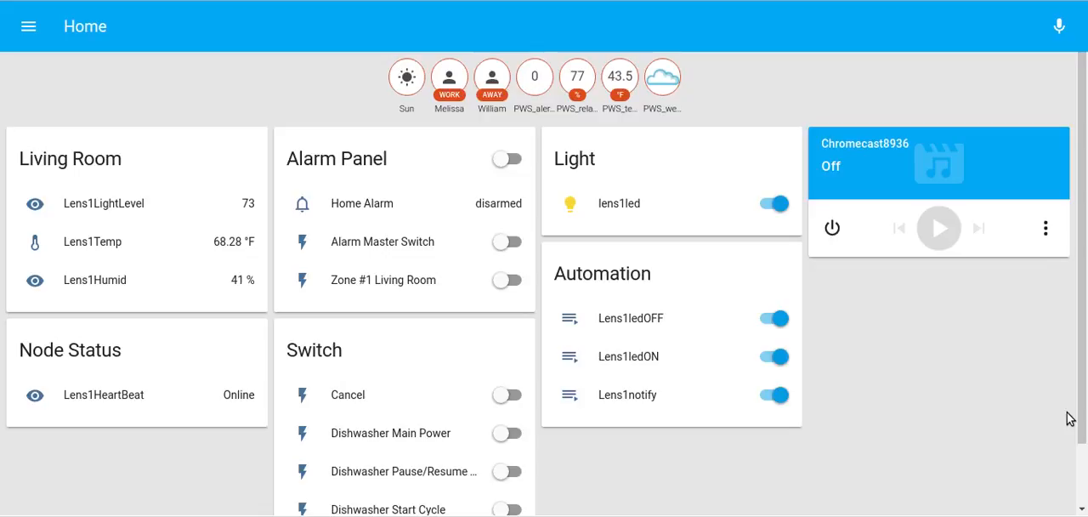
{"action": "mouse_move", "coordinate": [346, 314]}
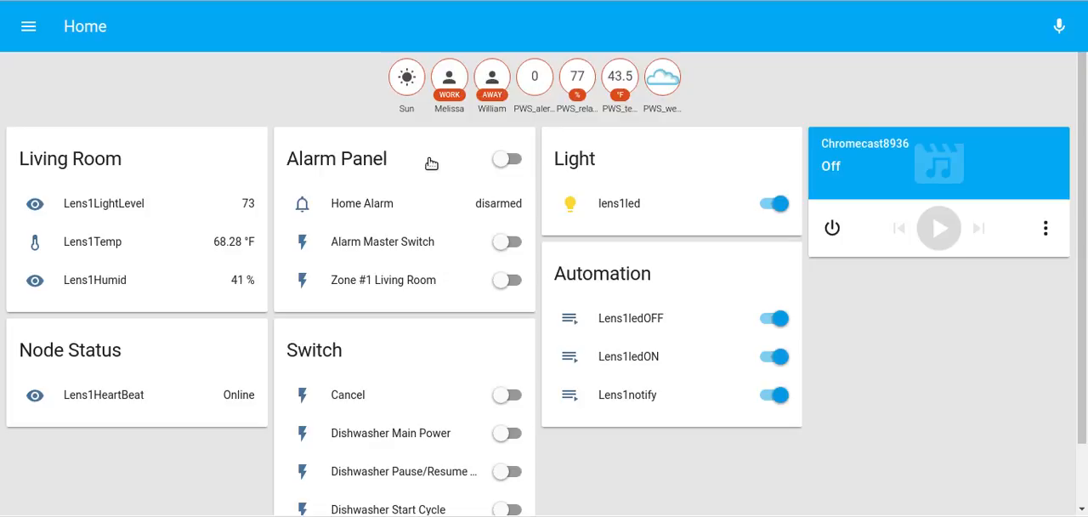
{"action": "mouse_move", "coordinate": [408, 185]}
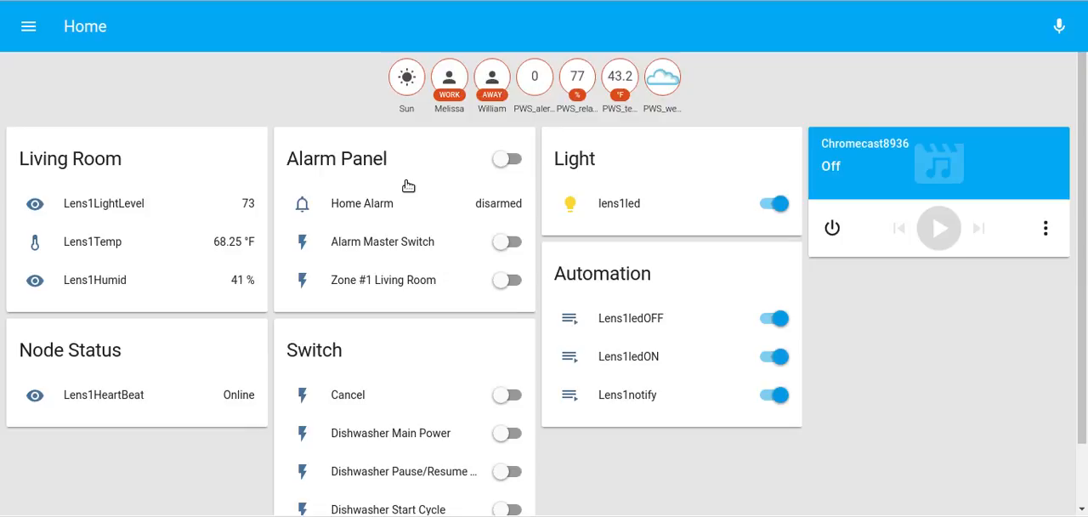
{"action": "mouse_move", "coordinate": [506, 56]}
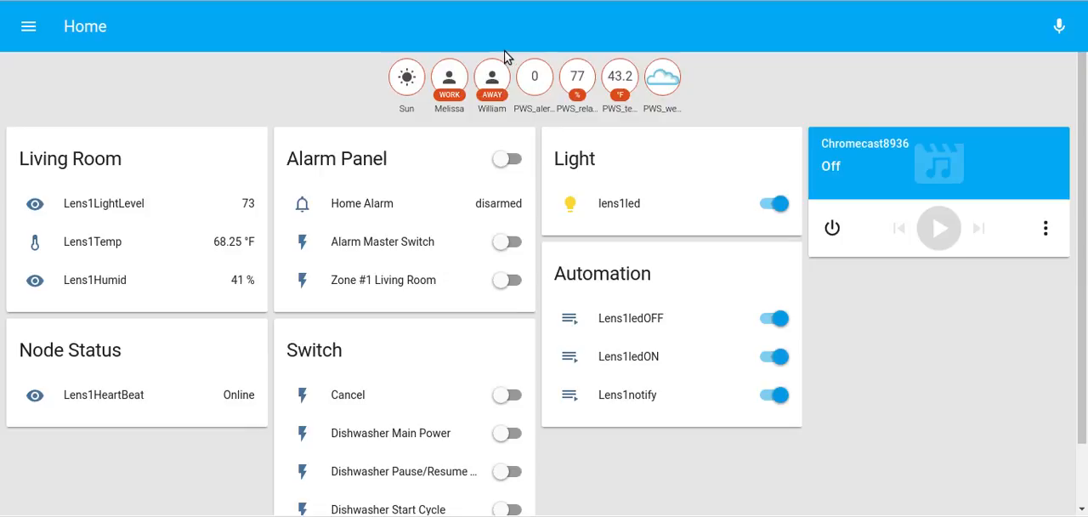
{"action": "mouse_move", "coordinate": [231, 347]}
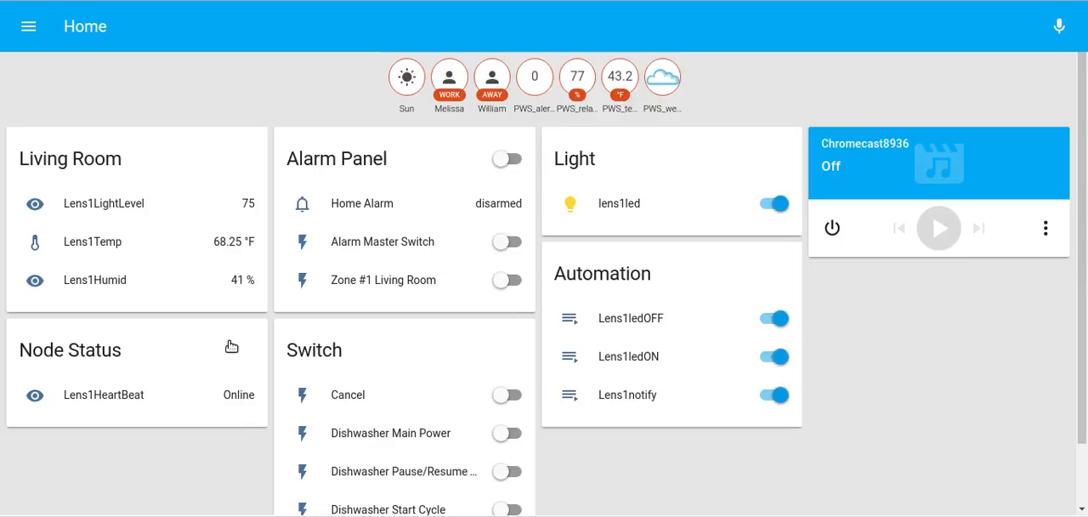
{"action": "mouse_move", "coordinate": [227, 350]}
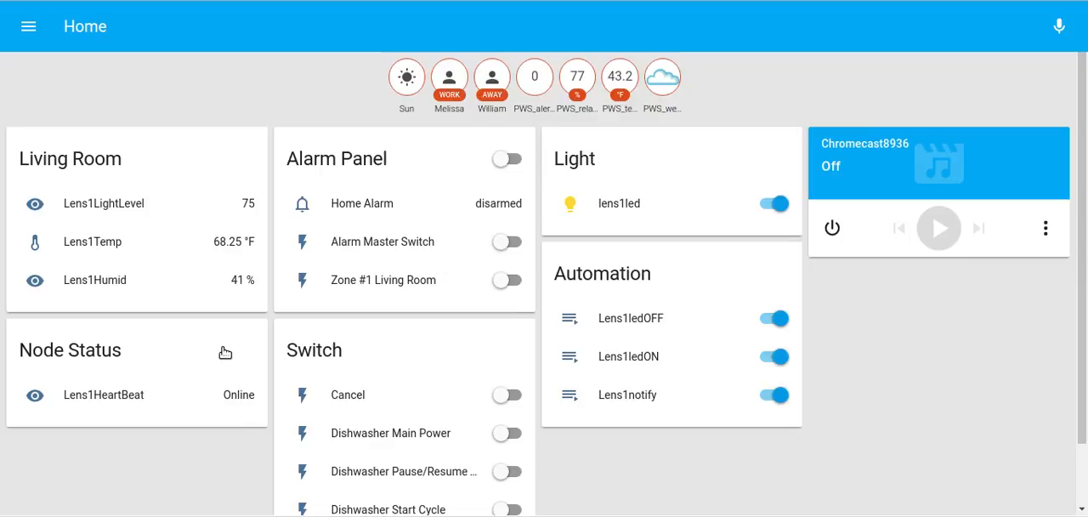
{"action": "mouse_move", "coordinate": [220, 356]}
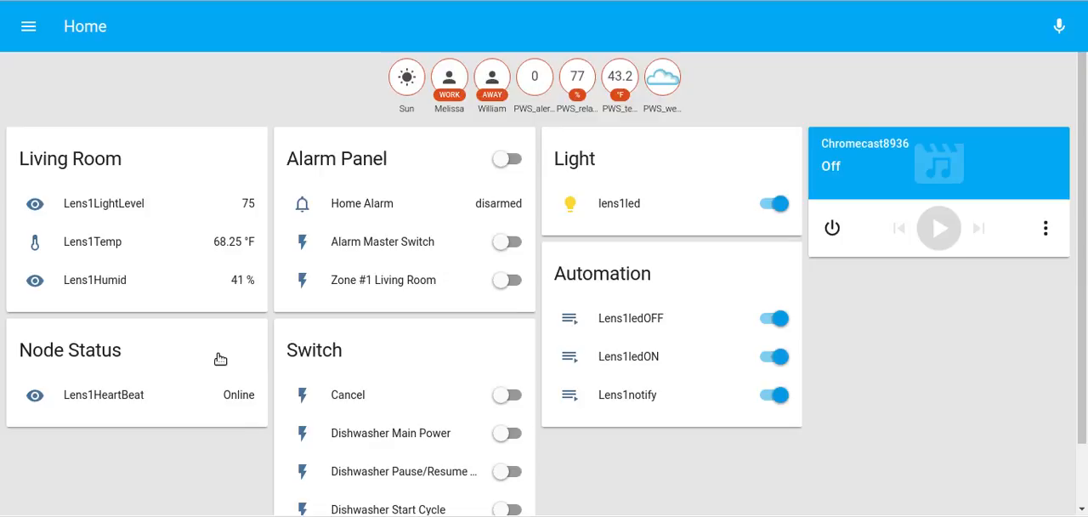
{"action": "mouse_move", "coordinate": [218, 361]}
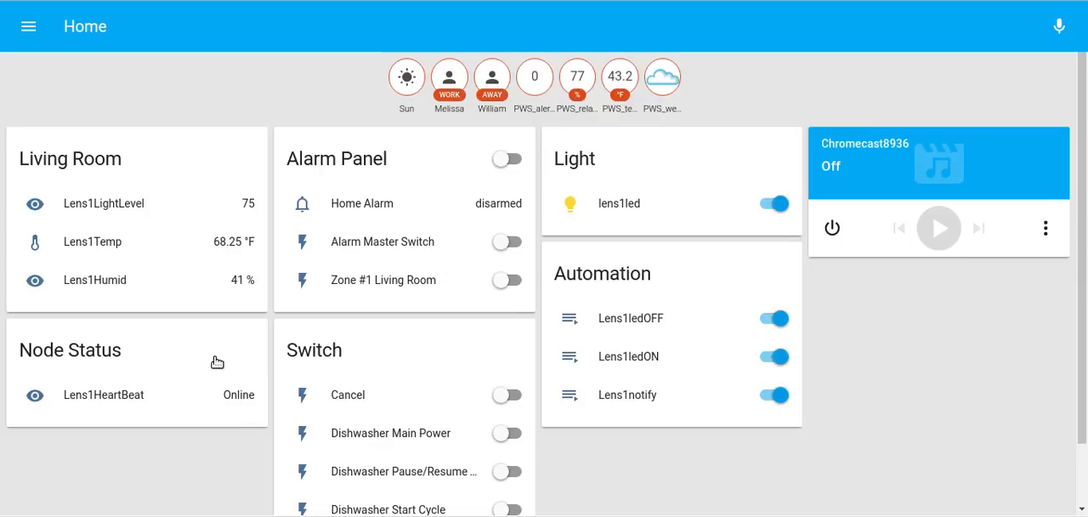
{"action": "mouse_move", "coordinate": [132, 508]}
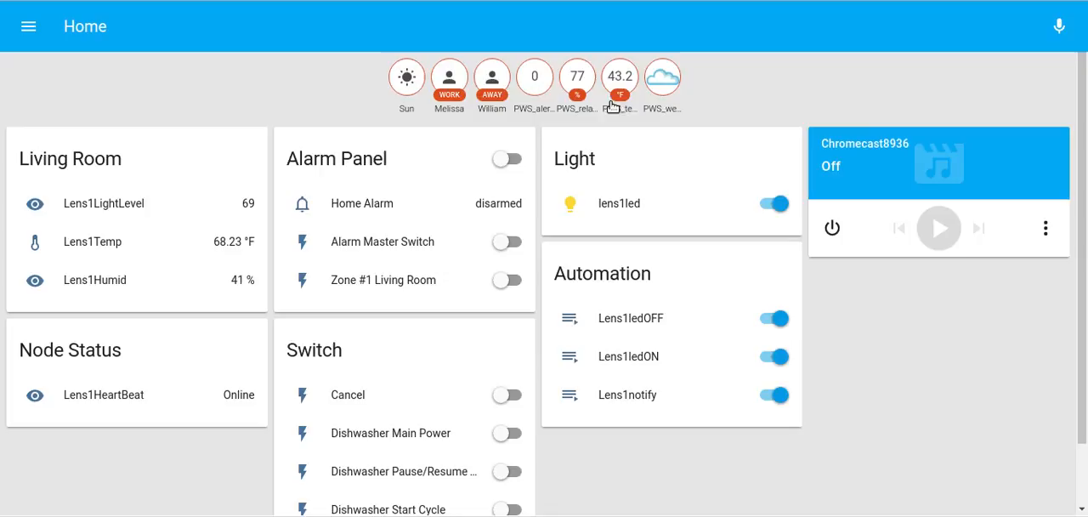
{"action": "mouse_move", "coordinate": [726, 236]}
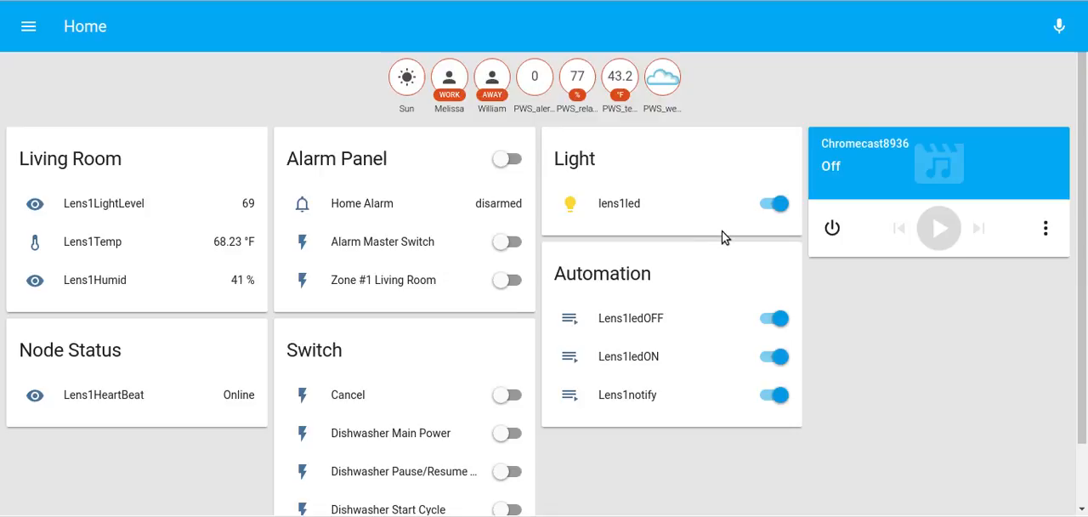
{"action": "mouse_move", "coordinate": [695, 249]}
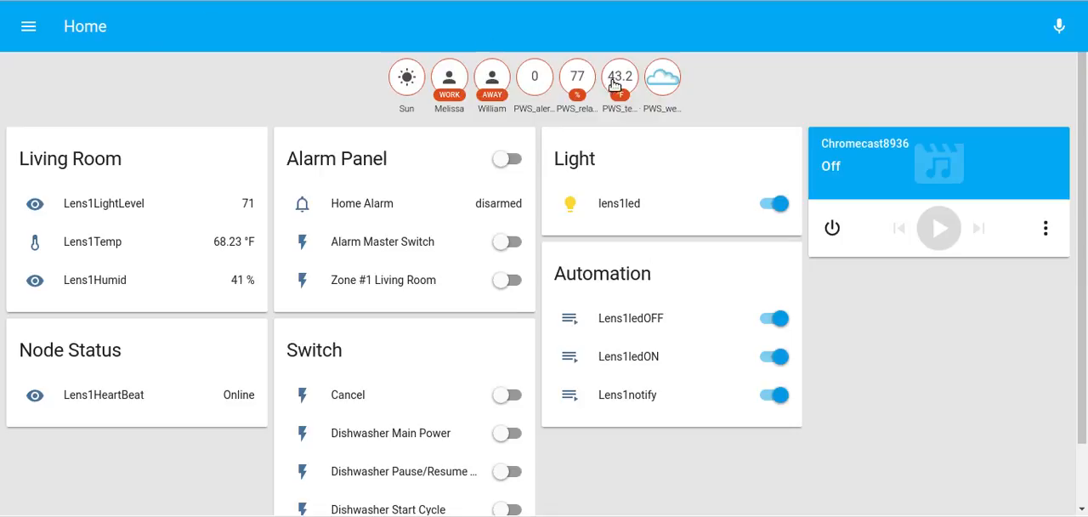
{"action": "mouse_move", "coordinate": [805, 231]}
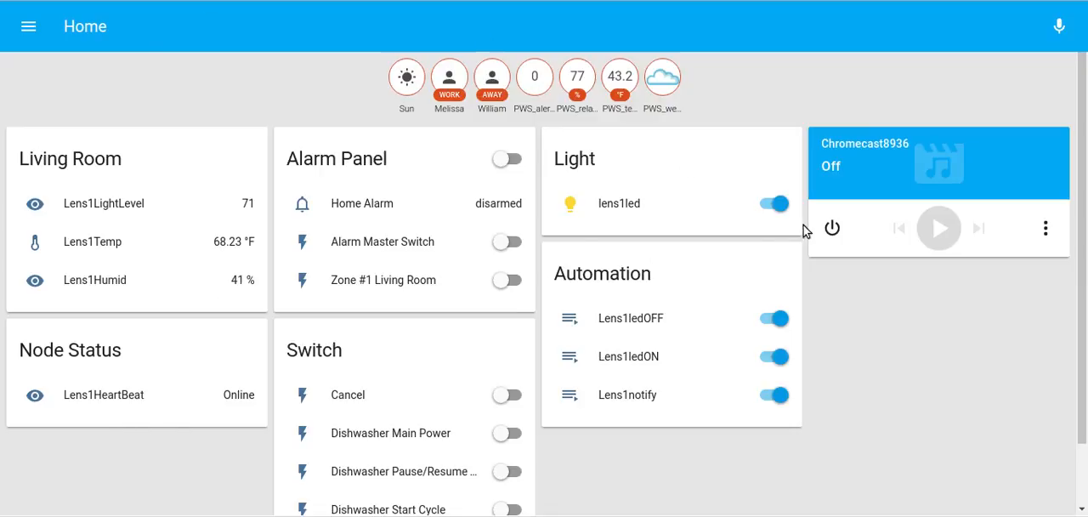
{"action": "mouse_move", "coordinate": [550, 319]}
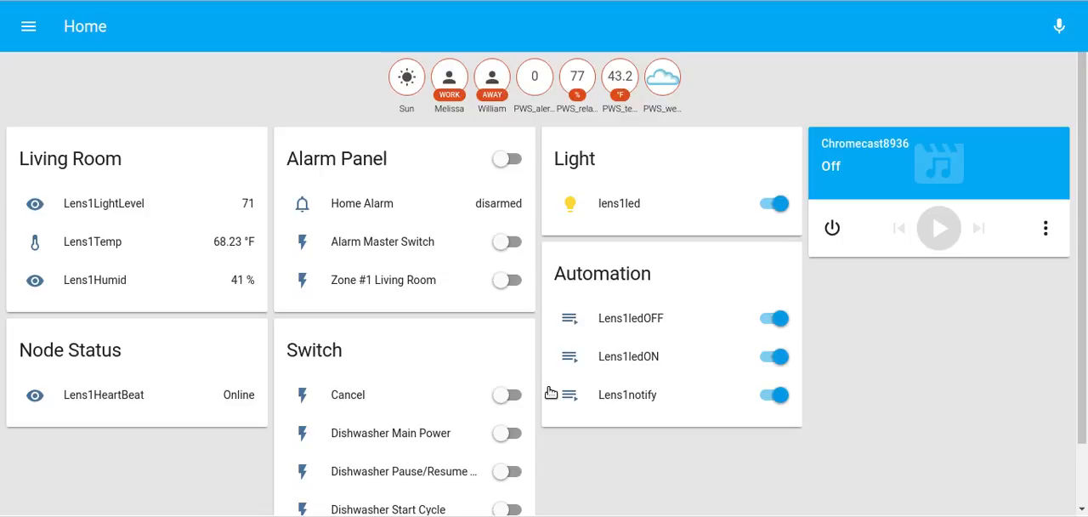
{"action": "mouse_move", "coordinate": [548, 389]}
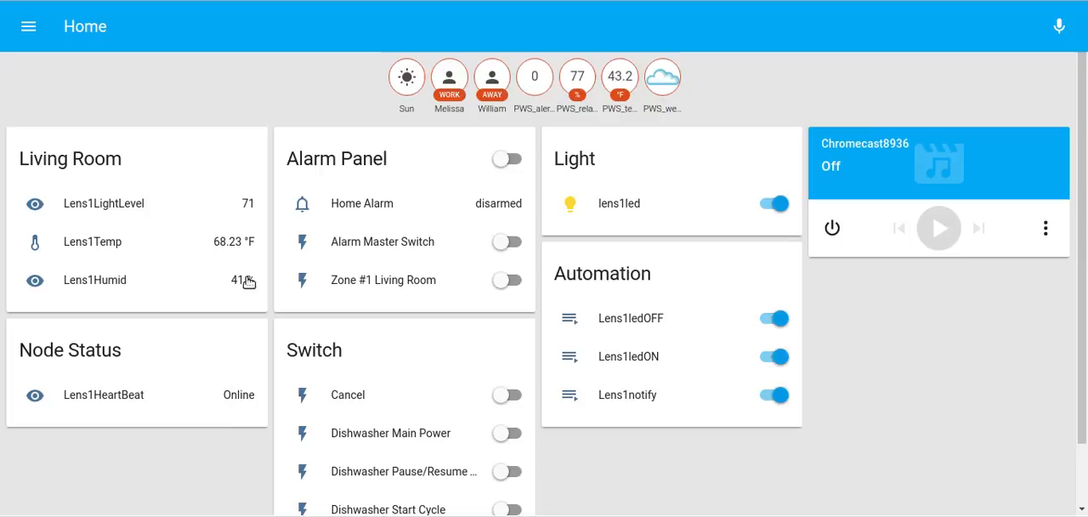
Step: Scroll the dashboard down until the Switch card and its Drain switch are fully visible
{"action": "scroll", "scroll_direction": "down", "scroll_amount": 3}
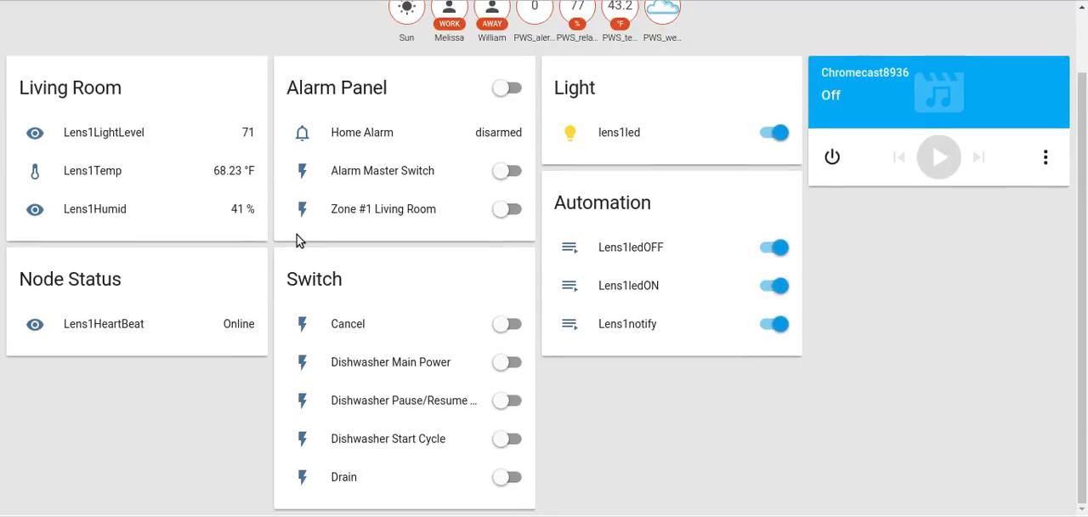
{"action": "mouse_move", "coordinate": [332, 295]}
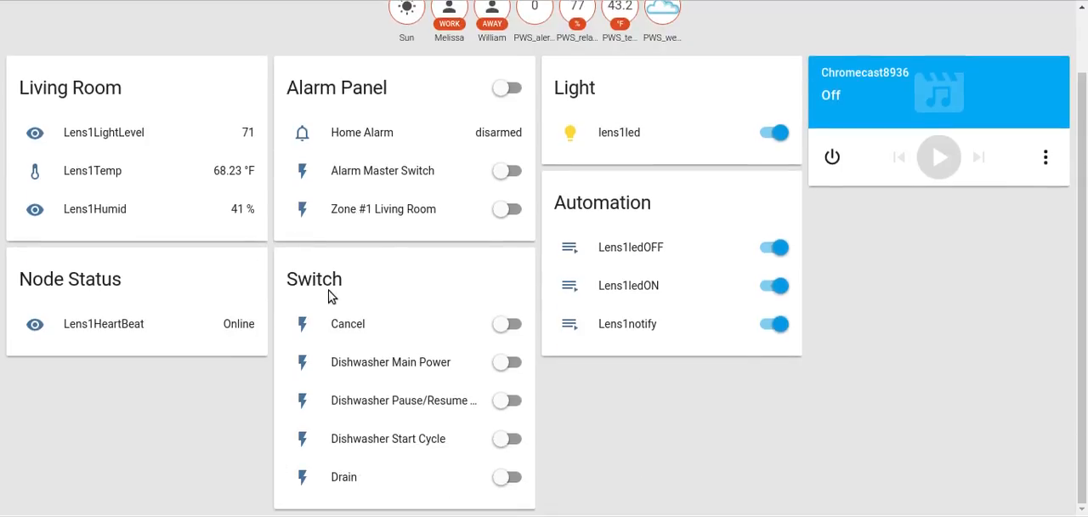
{"action": "mouse_move", "coordinate": [593, 510]}
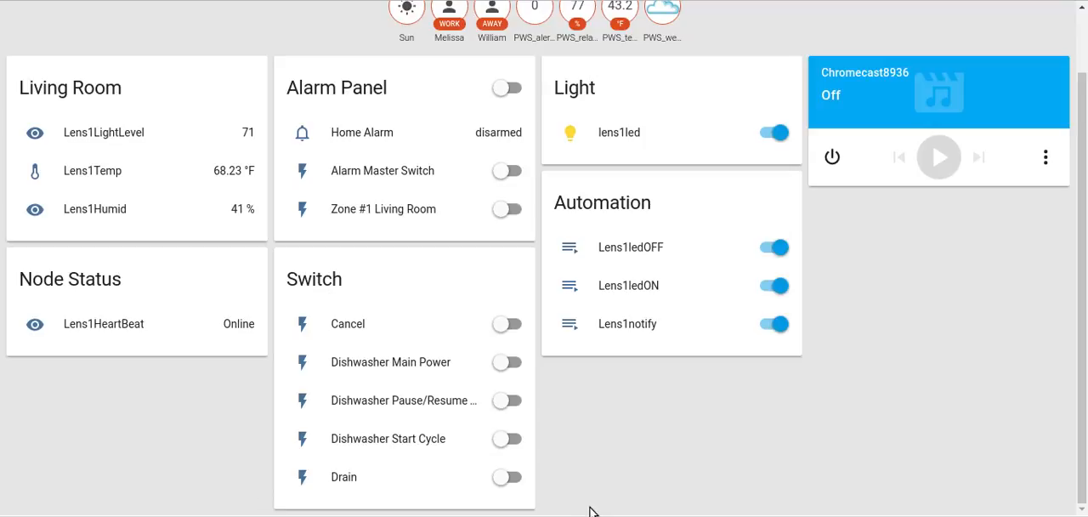
{"action": "mouse_move", "coordinate": [623, 323]}
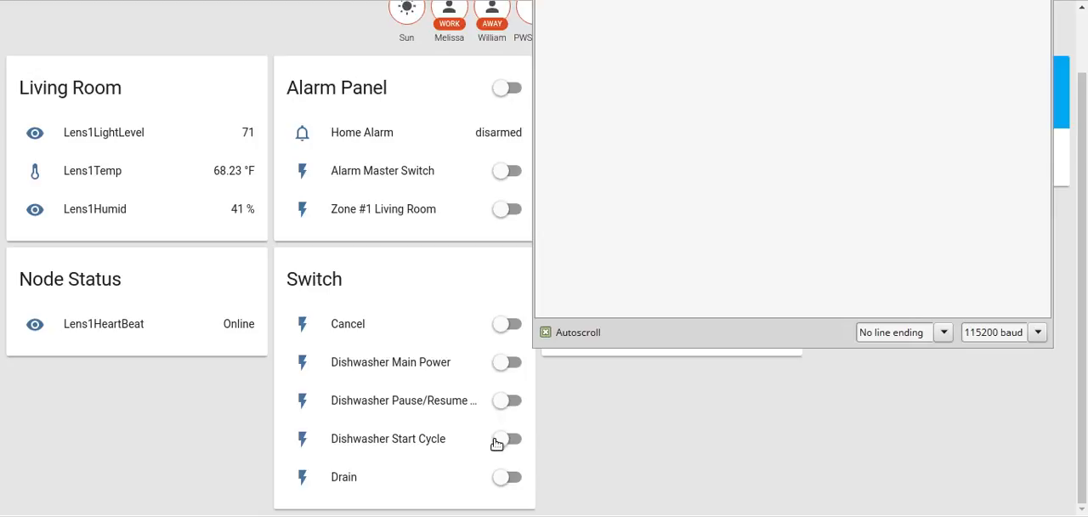
{"action": "mouse_move", "coordinate": [377, 459]}
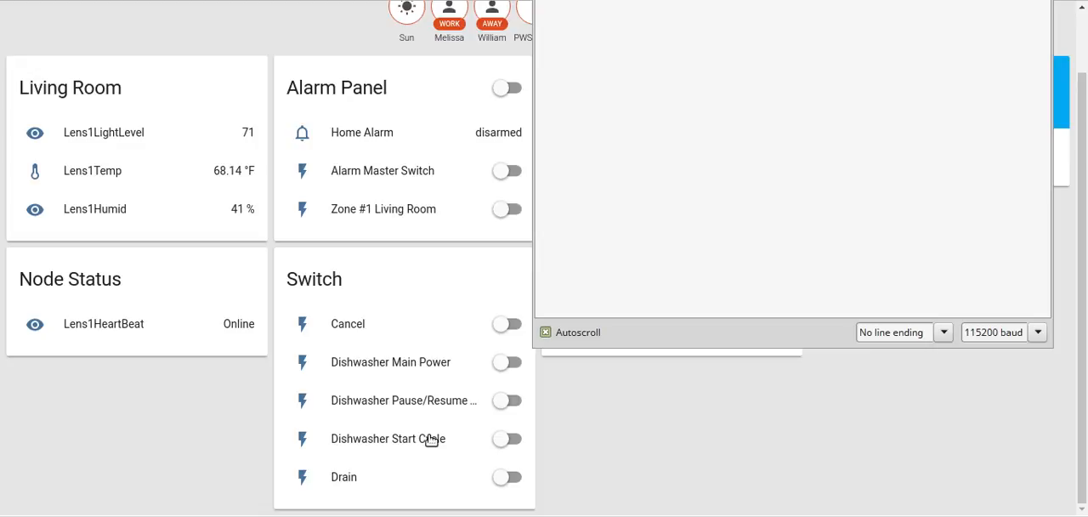
{"action": "mouse_move", "coordinate": [507, 448]}
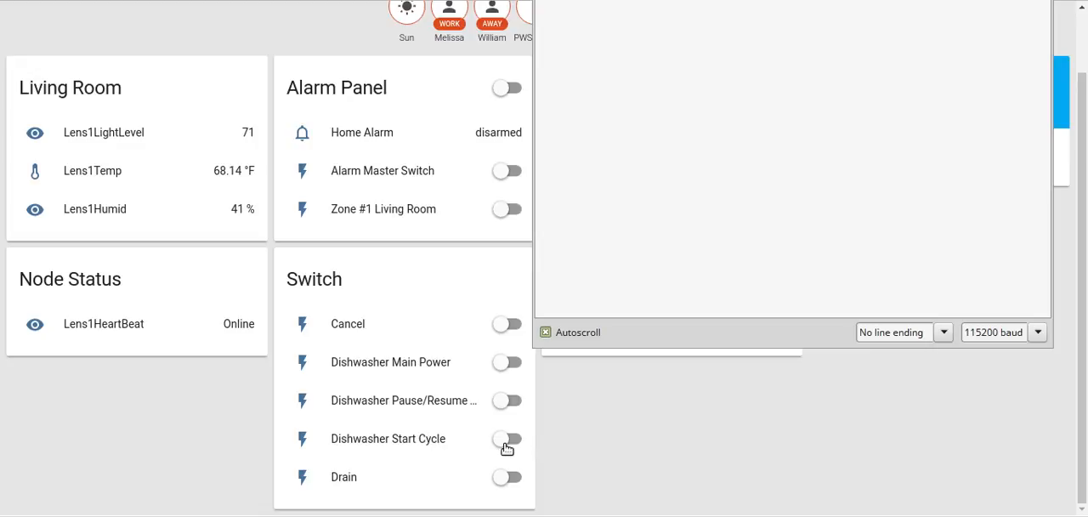
Step: Turn on Dishwasher Start Cycle, then uncheck Autoscroll in the Serial Monitor
{"action": "left_click", "coordinate": [505, 439]}
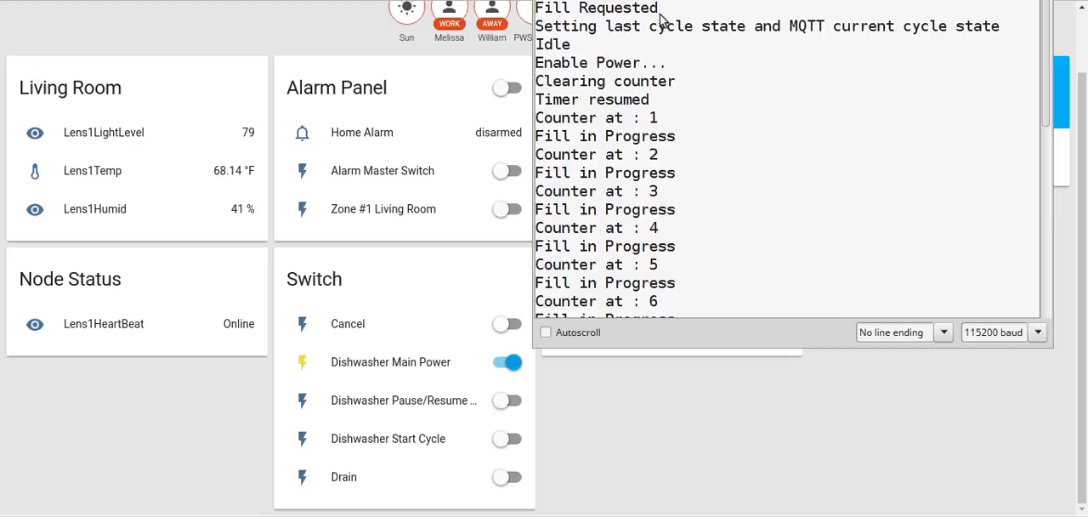
{"action": "mouse_move", "coordinate": [699, 154]}
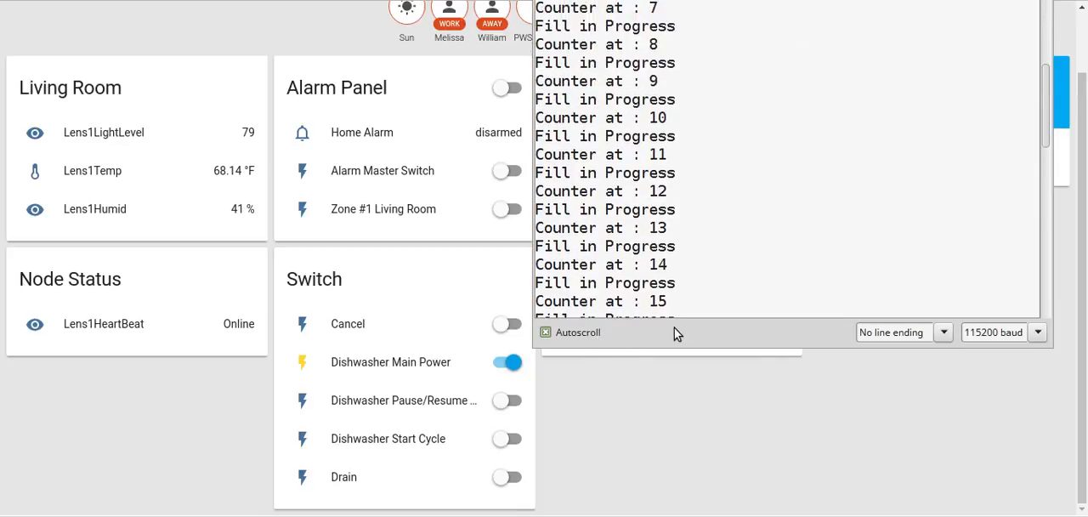
{"action": "left_click", "coordinate": [544, 331]}
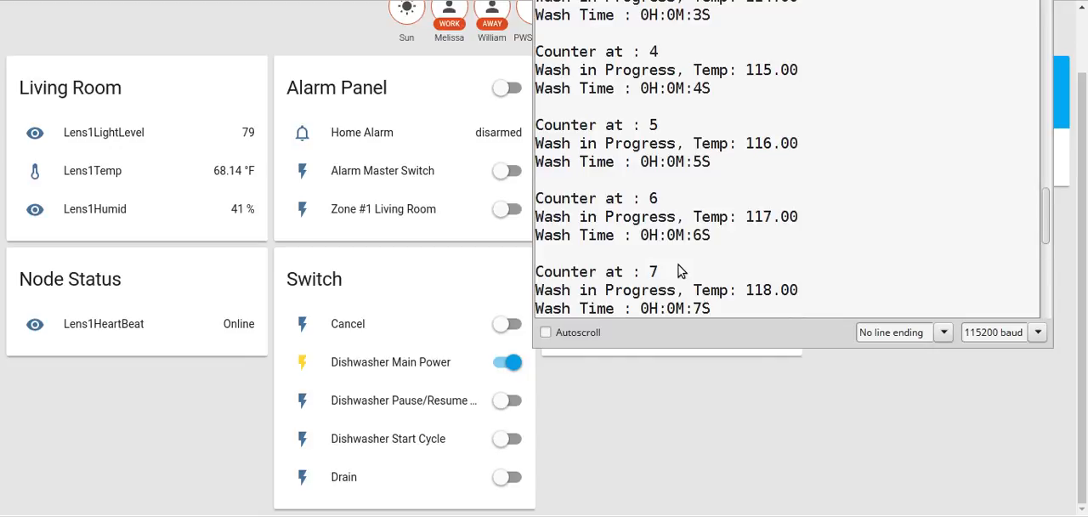
{"action": "mouse_move", "coordinate": [677, 258]}
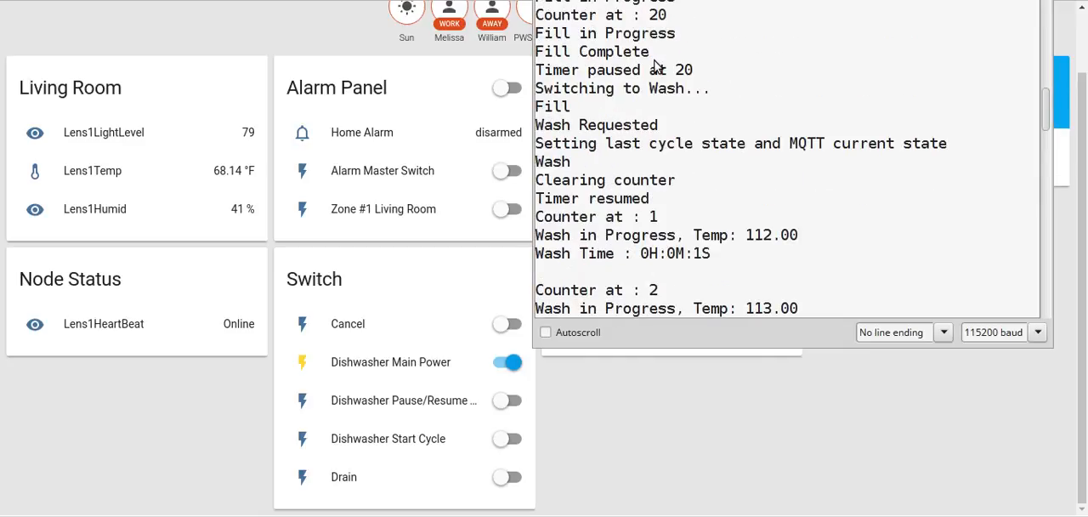
{"action": "mouse_move", "coordinate": [705, 177]}
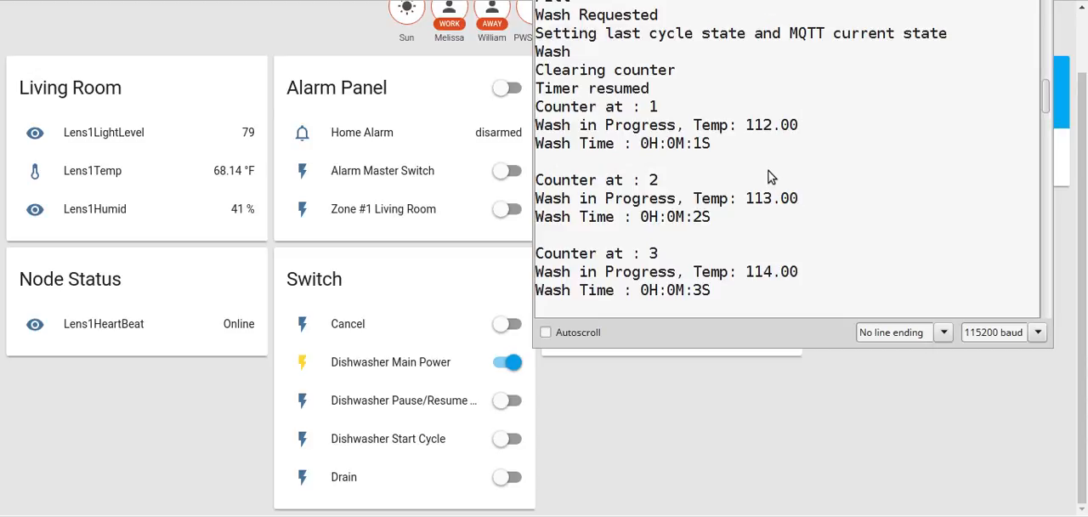
{"action": "mouse_move", "coordinate": [642, 157]}
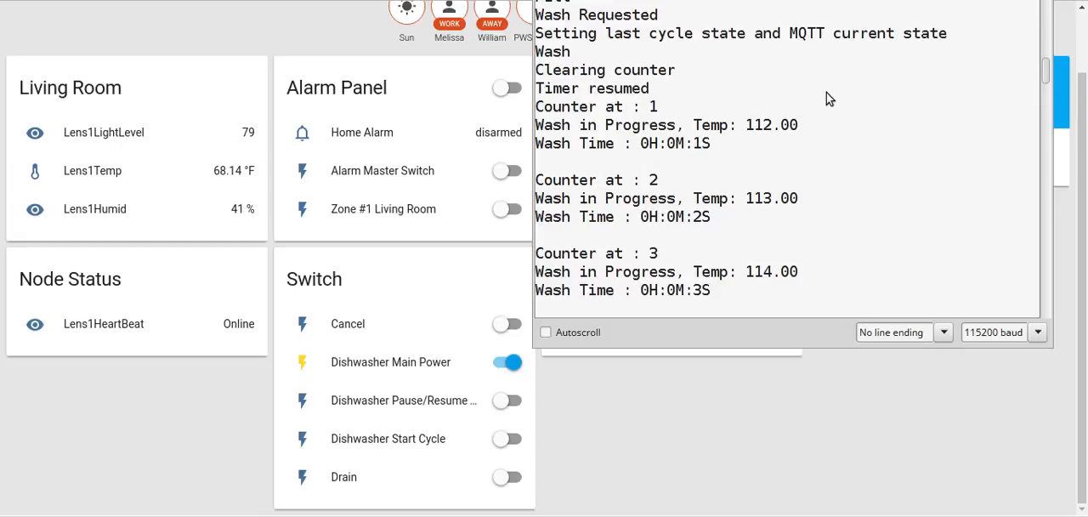
{"action": "mouse_move", "coordinate": [668, 145]}
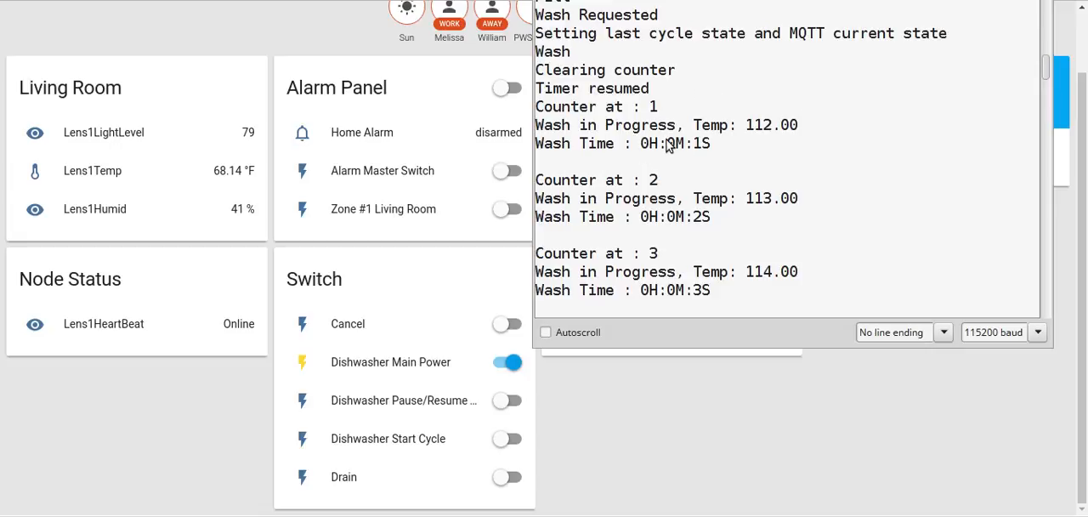
{"action": "mouse_move", "coordinate": [989, 148]}
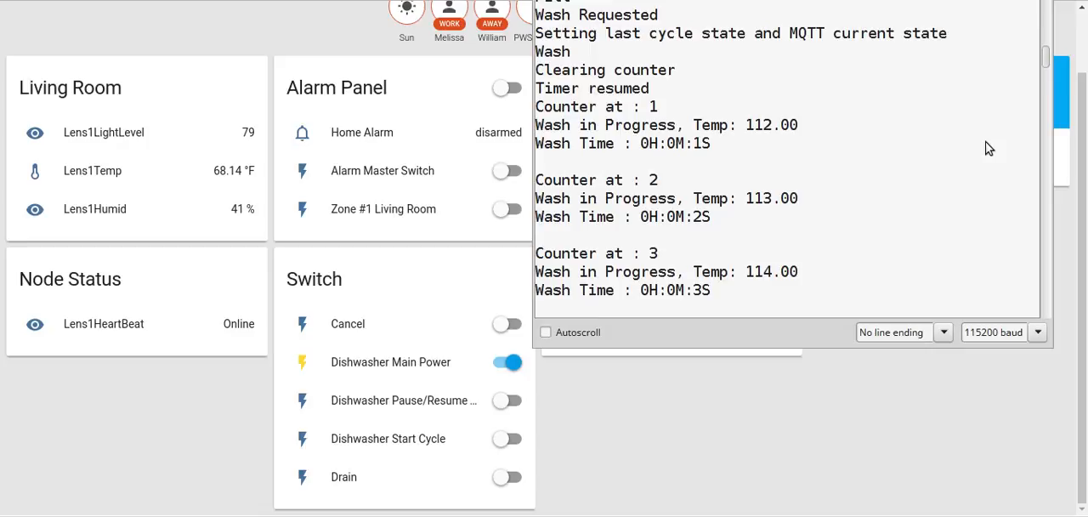
{"action": "left_click", "coordinate": [507, 477]}
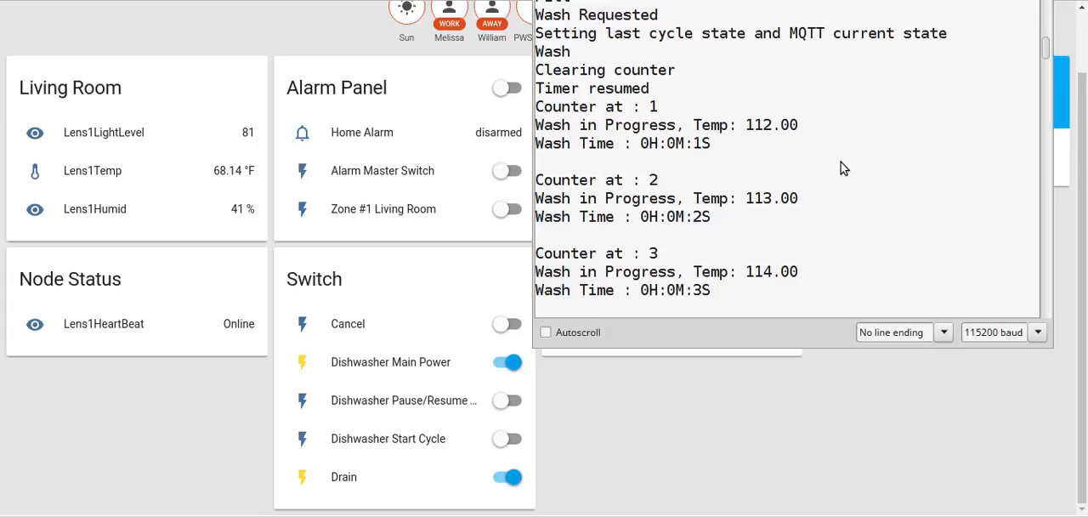
{"action": "mouse_move", "coordinate": [934, 238]}
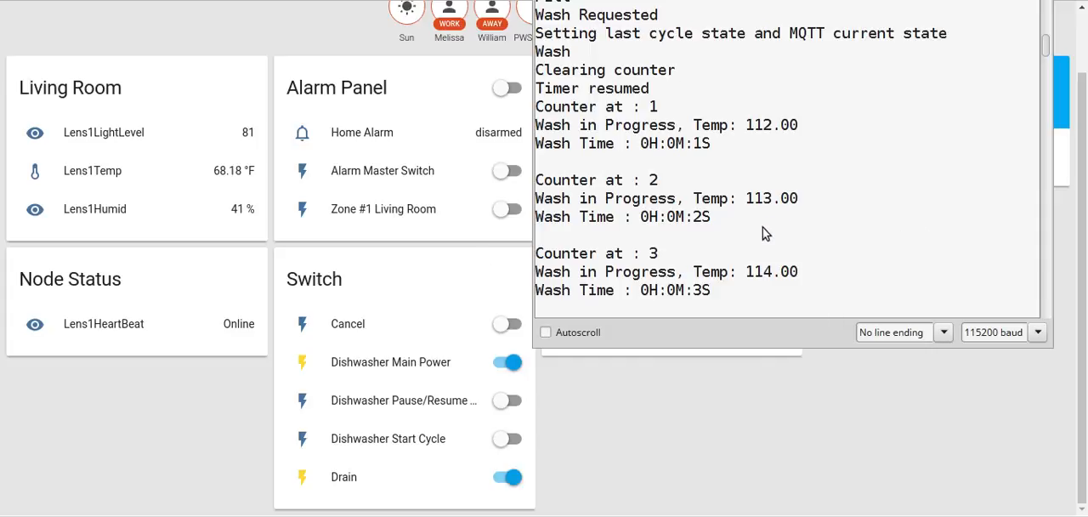
{"action": "left_click", "coordinate": [506, 477]}
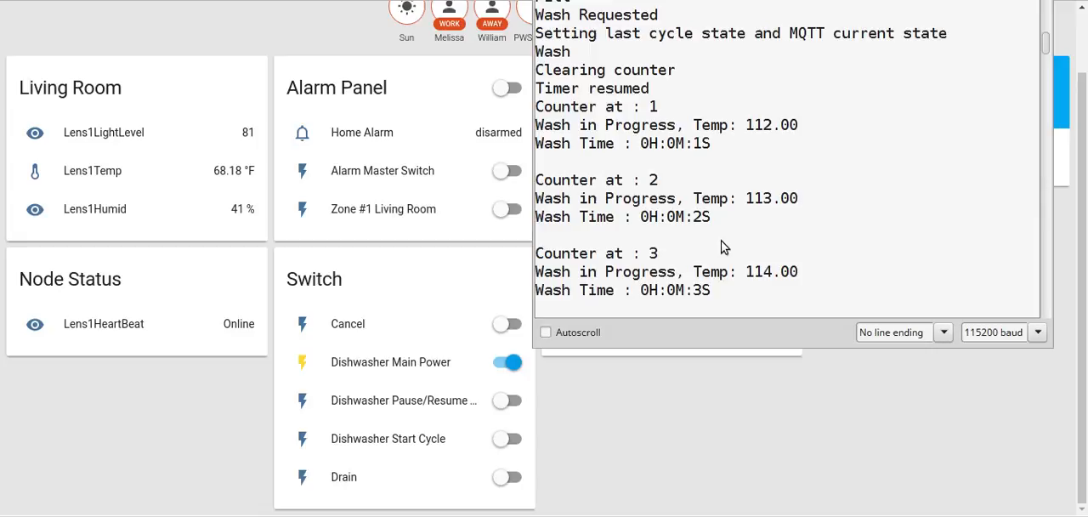
{"action": "mouse_move", "coordinate": [386, 469]}
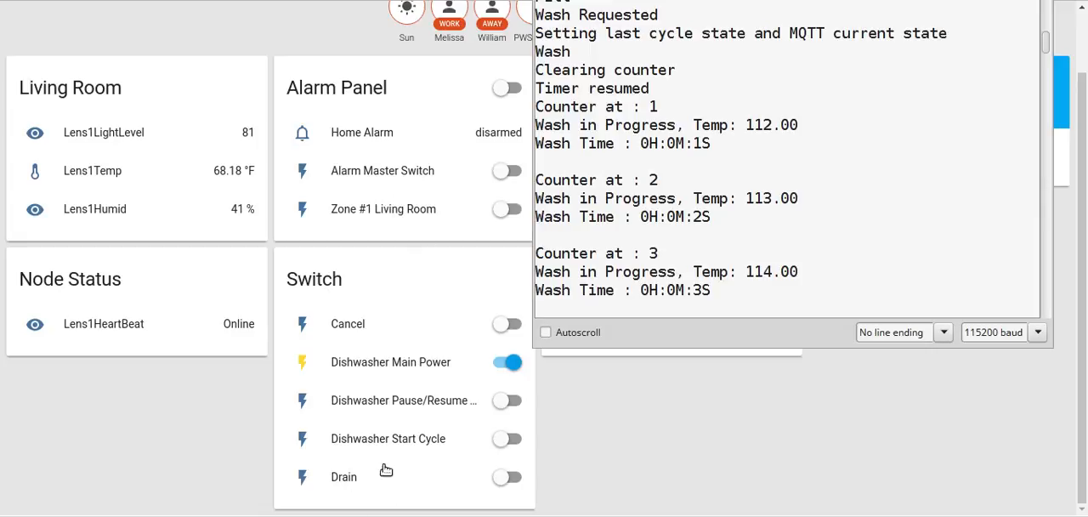
{"action": "mouse_move", "coordinate": [398, 351]}
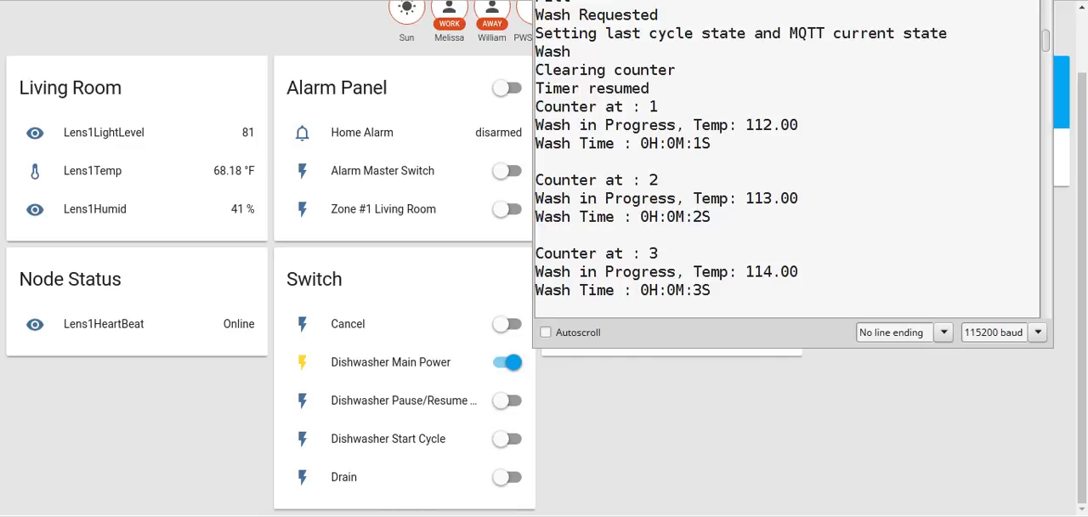
{"action": "mouse_move", "coordinate": [300, 482]}
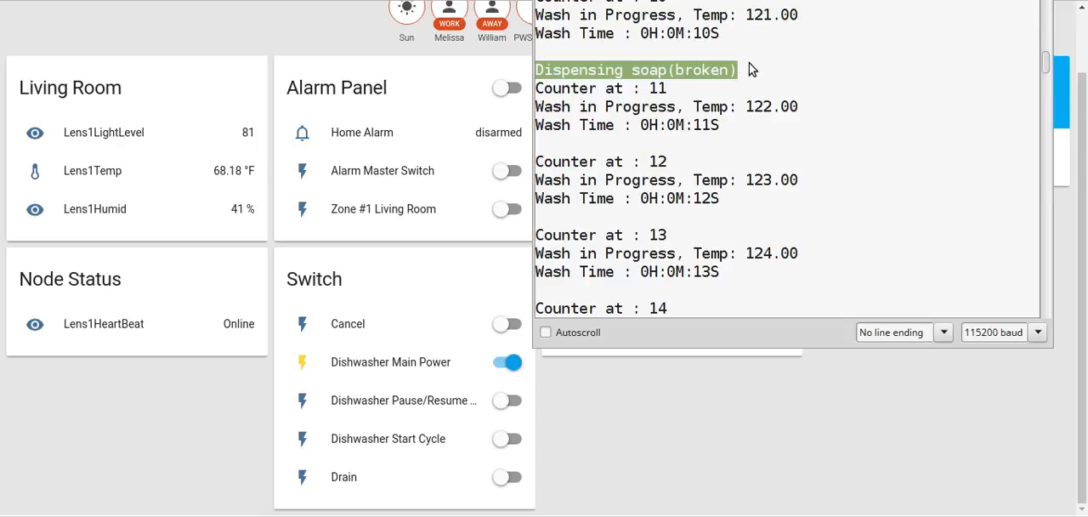
{"action": "mouse_move", "coordinate": [865, 15]}
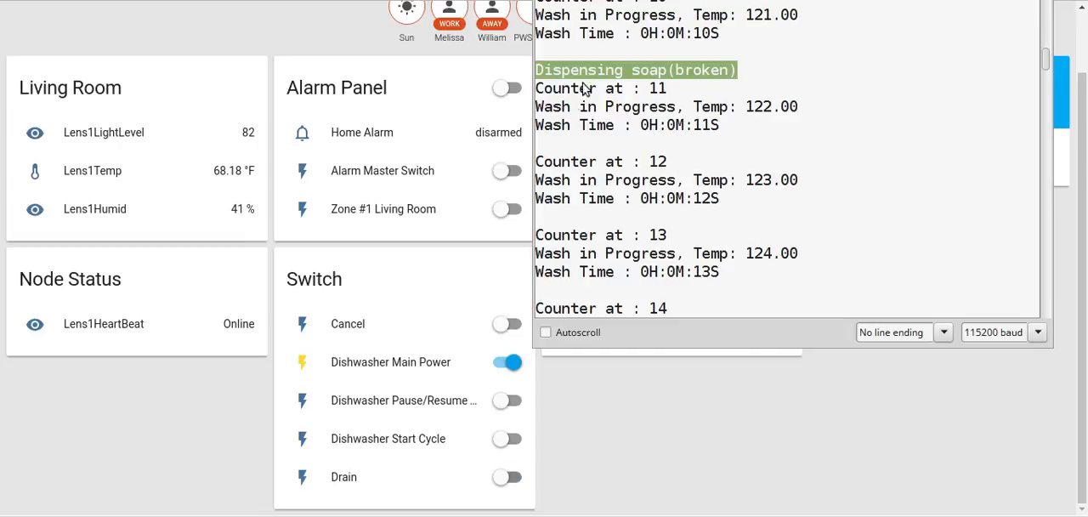
Step: Toggle the Drain switch on, then back off as washing ends at 45 seconds
{"action": "left_click", "coordinate": [507, 476]}
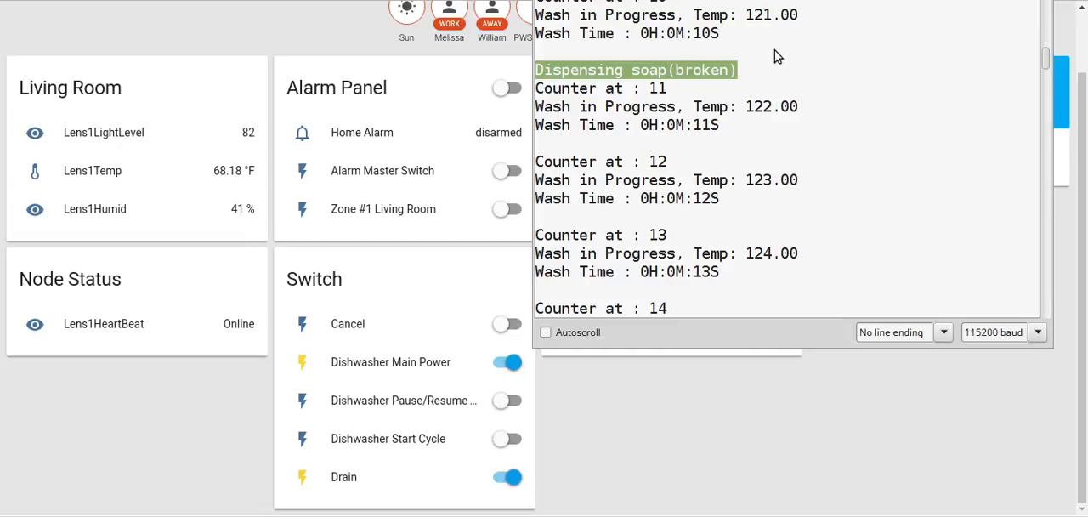
{"action": "mouse_move", "coordinate": [605, 201]}
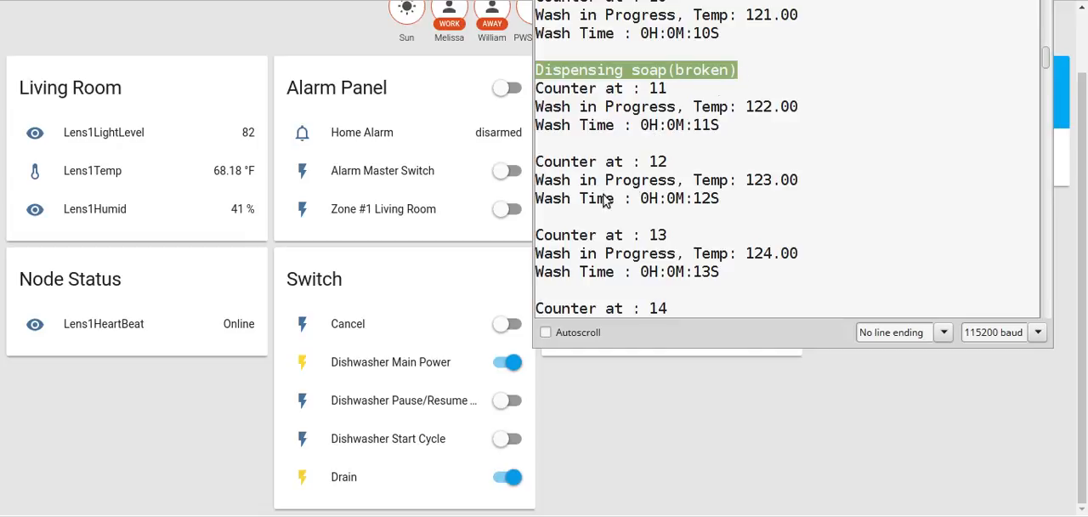
{"action": "mouse_move", "coordinate": [690, 94]}
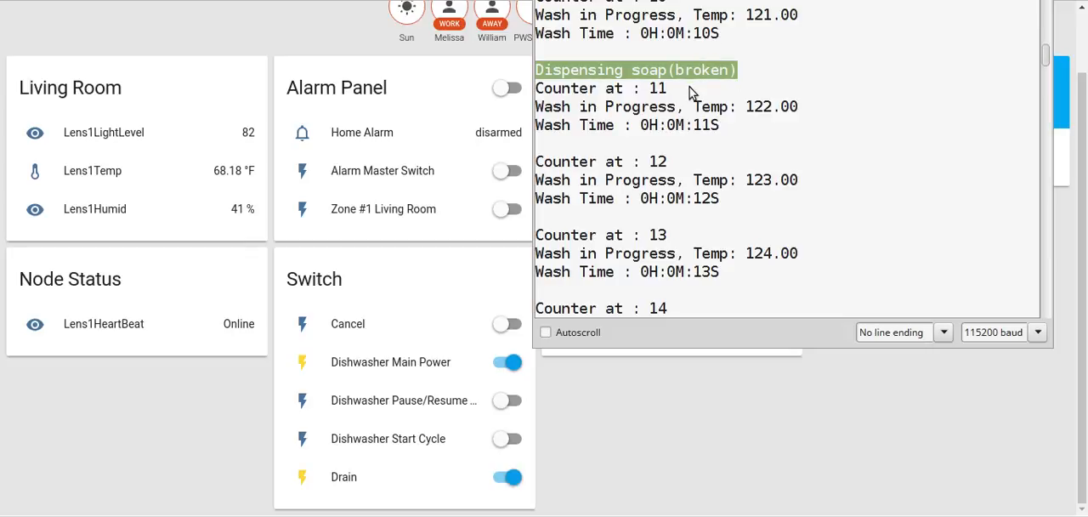
{"action": "mouse_move", "coordinate": [706, 90]}
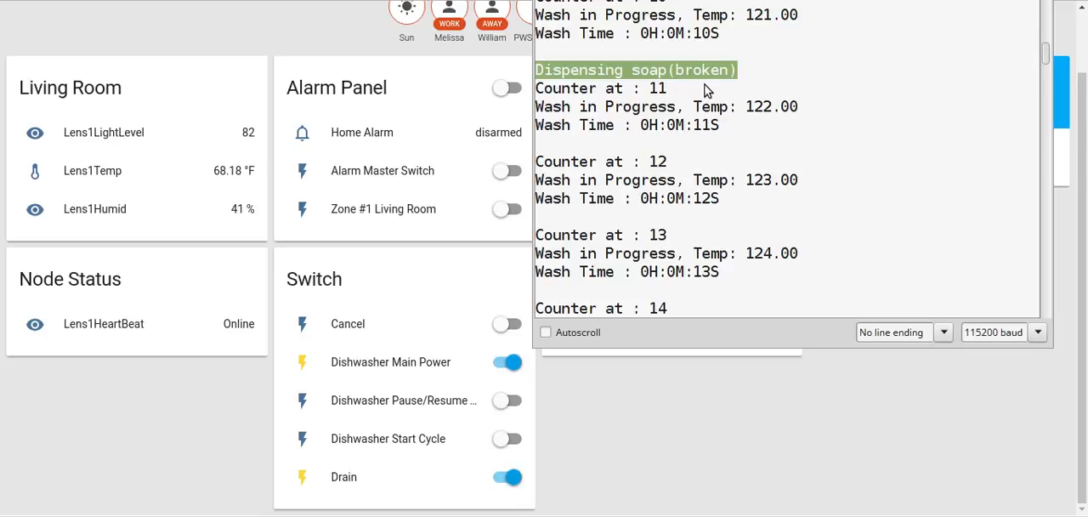
{"action": "mouse_move", "coordinate": [806, 85]}
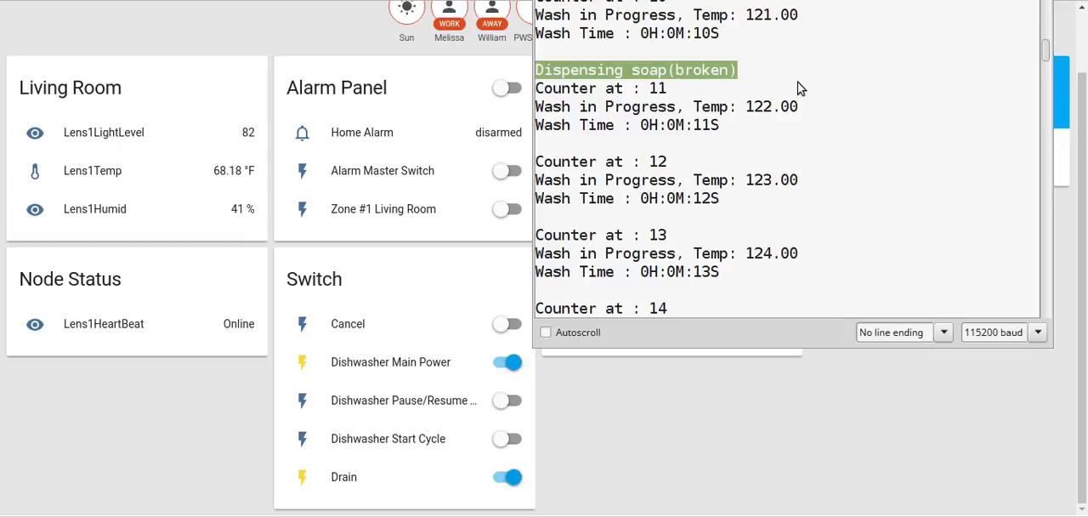
{"action": "left_click", "coordinate": [506, 477]}
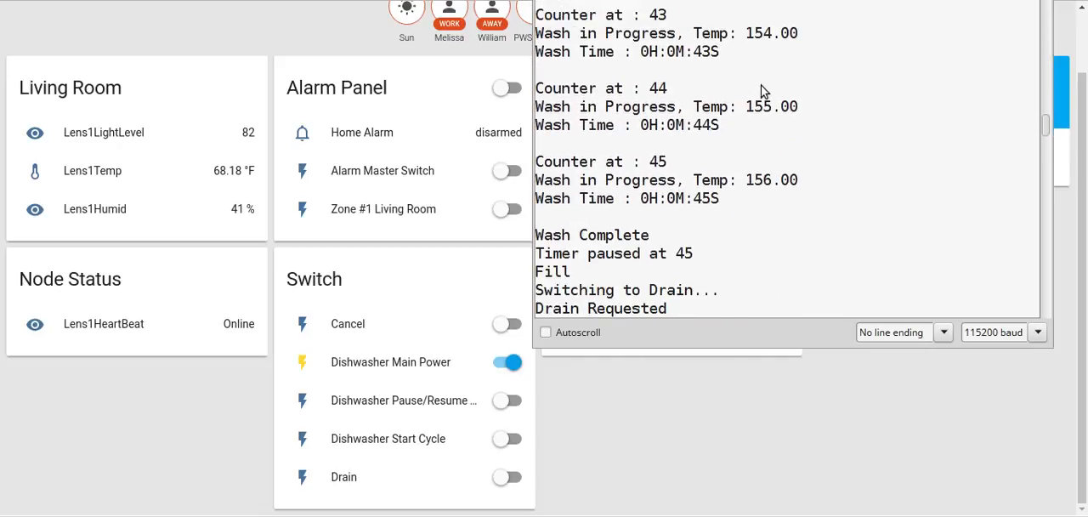
{"action": "mouse_move", "coordinate": [860, 200]}
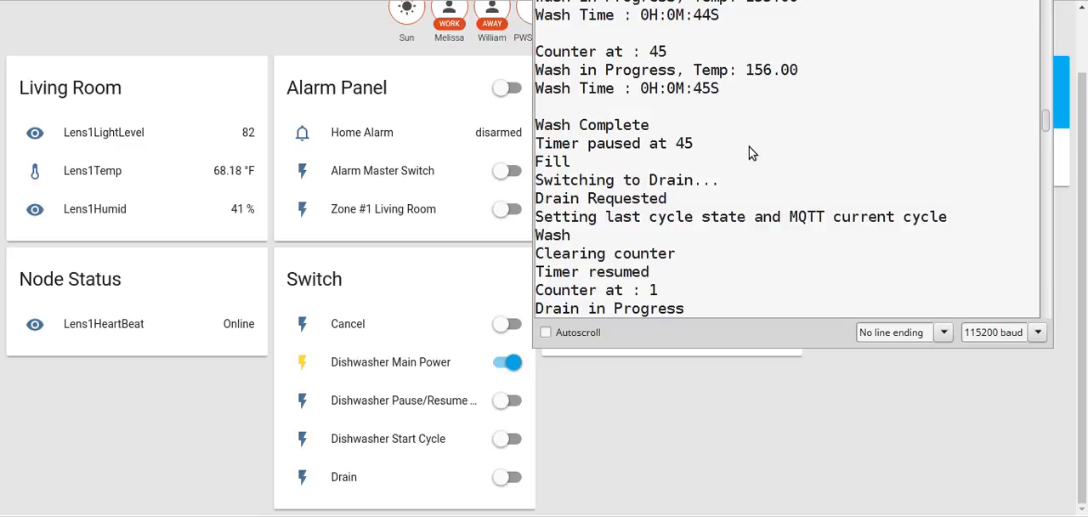
{"action": "mouse_move", "coordinate": [663, 220]}
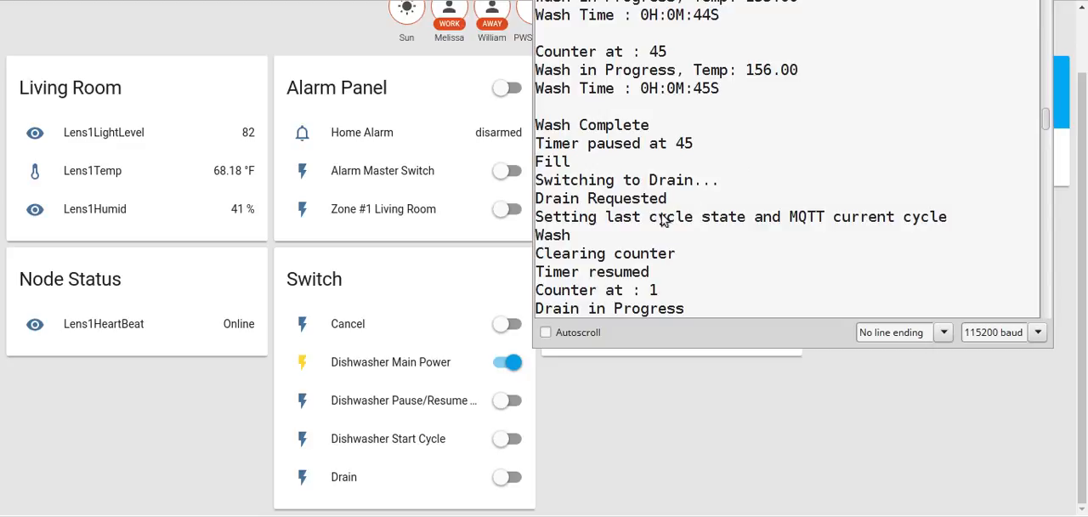
{"action": "mouse_move", "coordinate": [650, 257]}
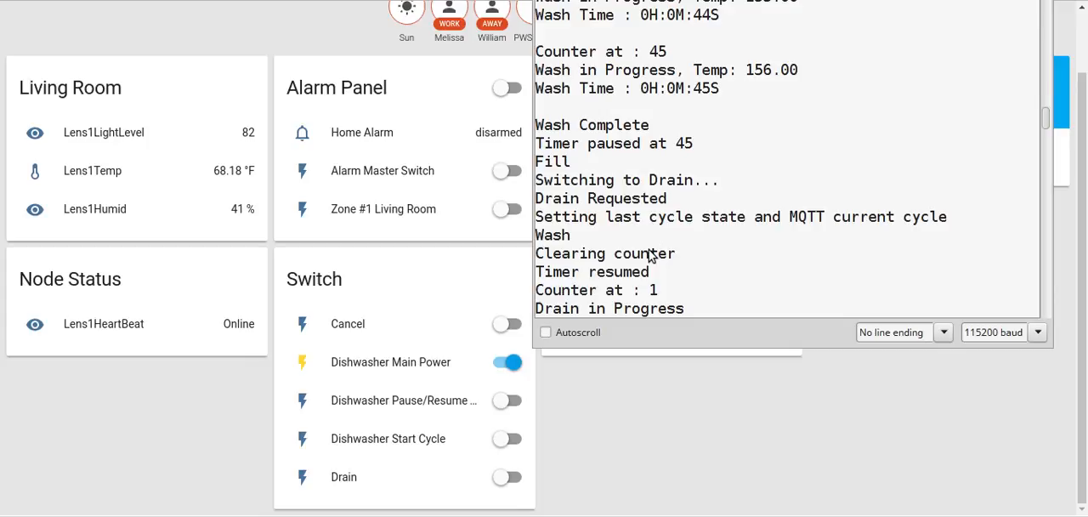
Step: Switch Dishwasher Main Power off while the serial log shows draining at counter 3
{"action": "left_click", "coordinate": [507, 361]}
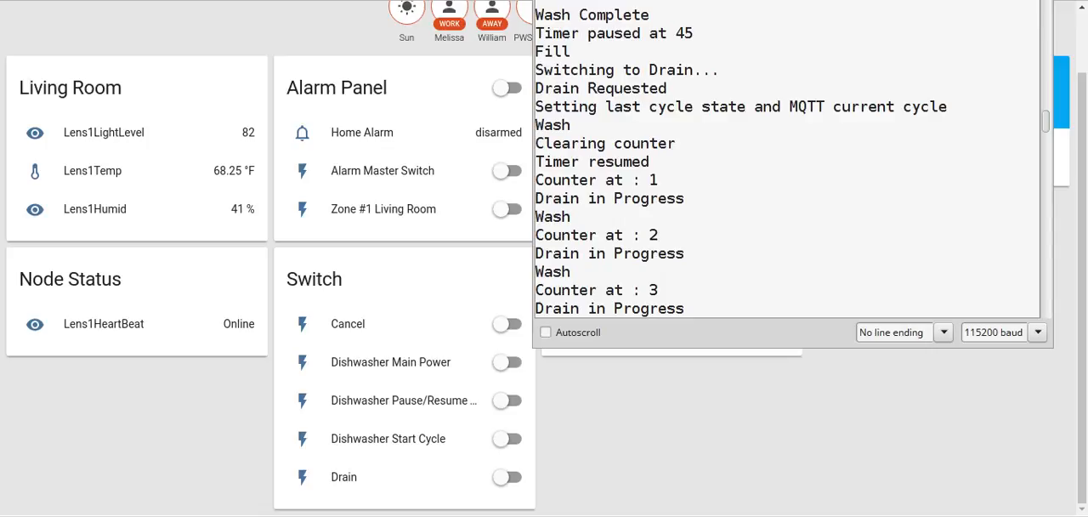
{"action": "mouse_move", "coordinate": [636, 35]}
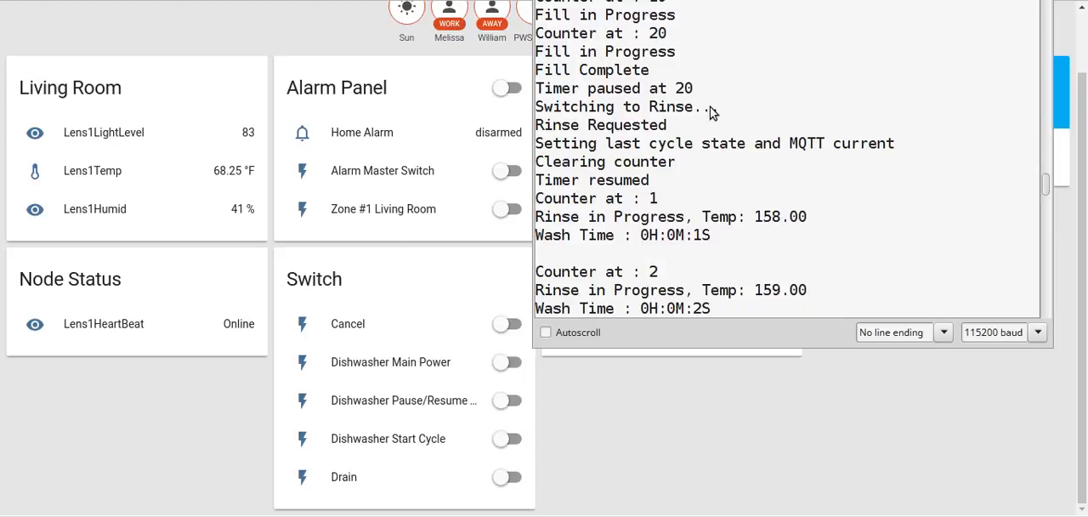
{"action": "mouse_move", "coordinate": [633, 184]}
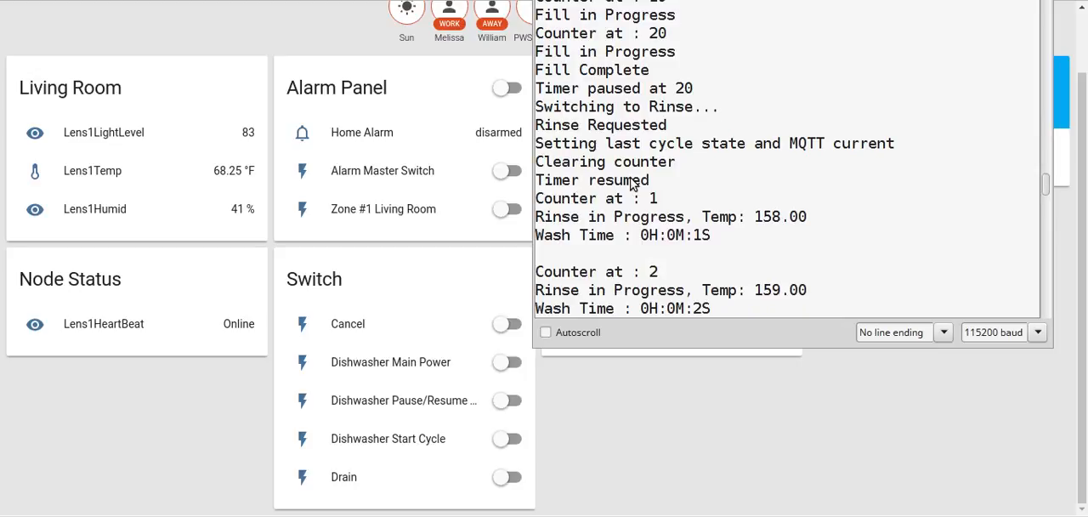
{"action": "mouse_move", "coordinate": [848, 223]}
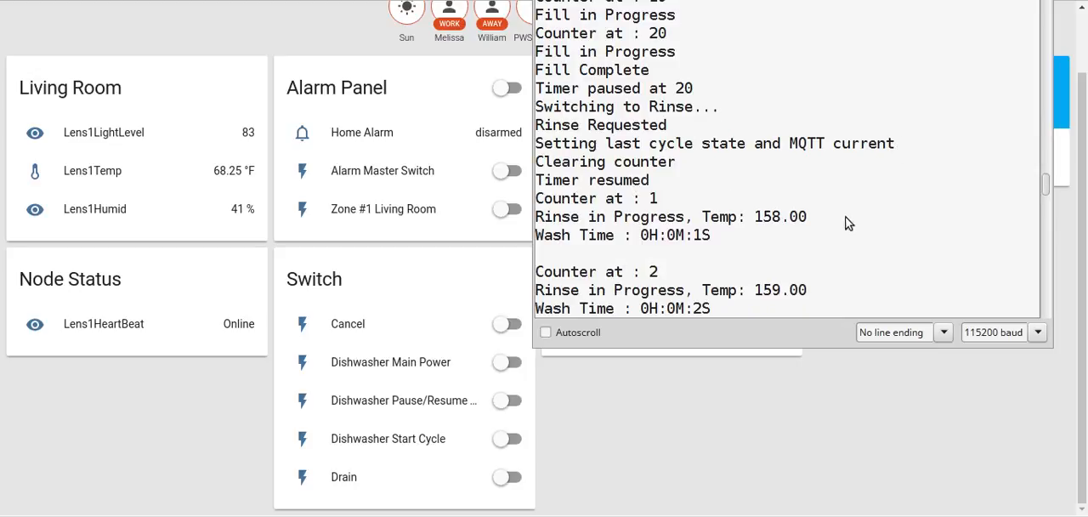
{"action": "mouse_move", "coordinate": [738, 255]}
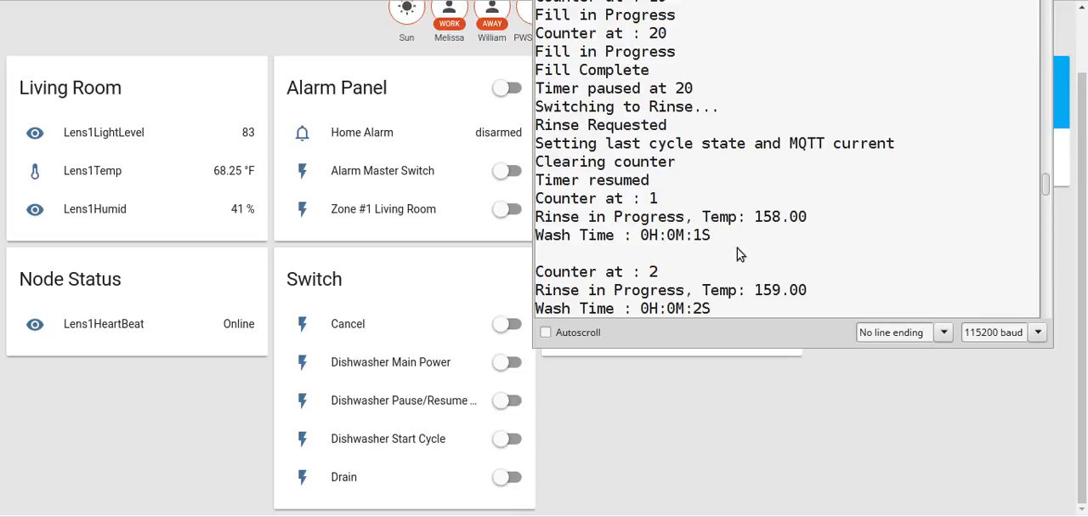
{"action": "mouse_move", "coordinate": [723, 174]}
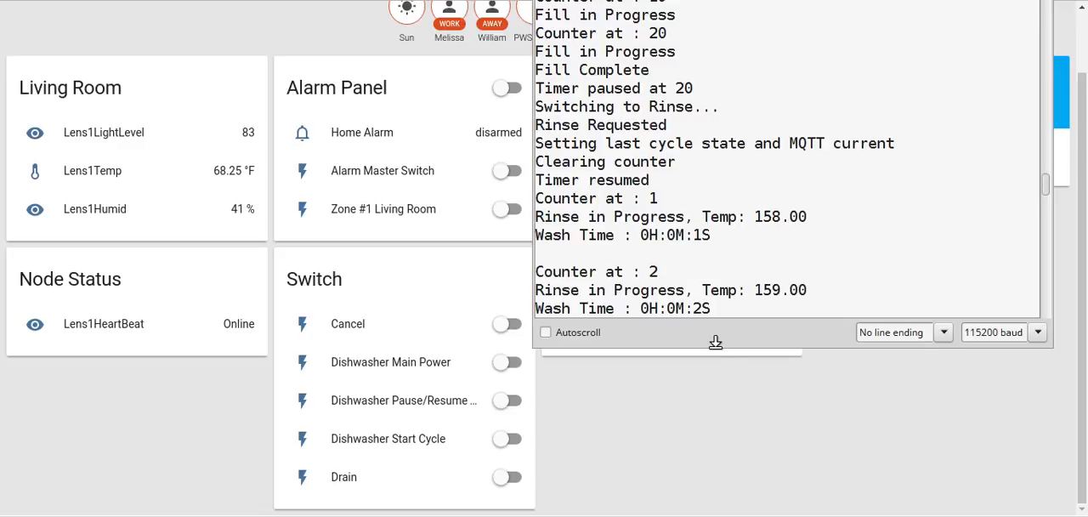
{"action": "mouse_move", "coordinate": [745, 349]}
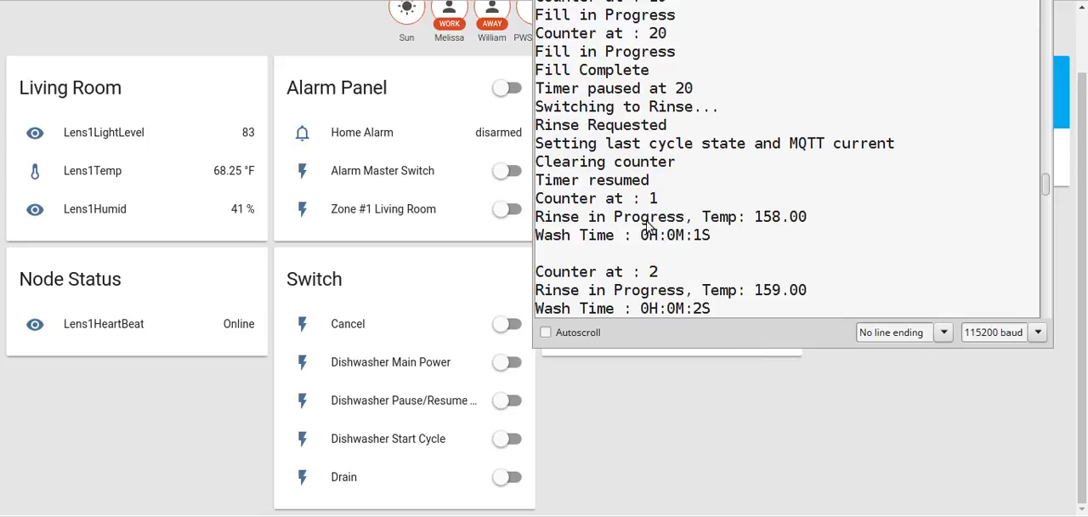
{"action": "mouse_move", "coordinate": [738, 235]}
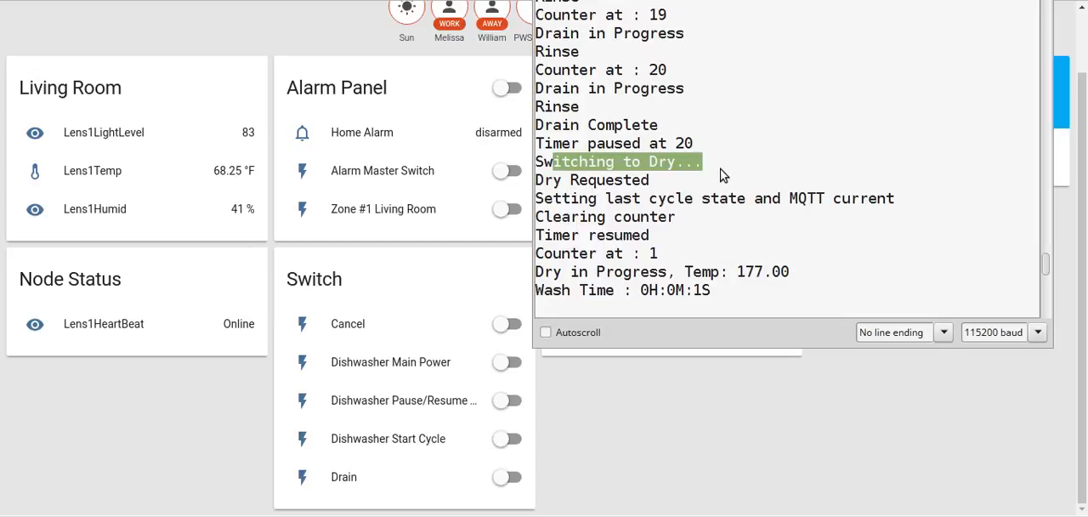
{"action": "mouse_move", "coordinate": [726, 170]}
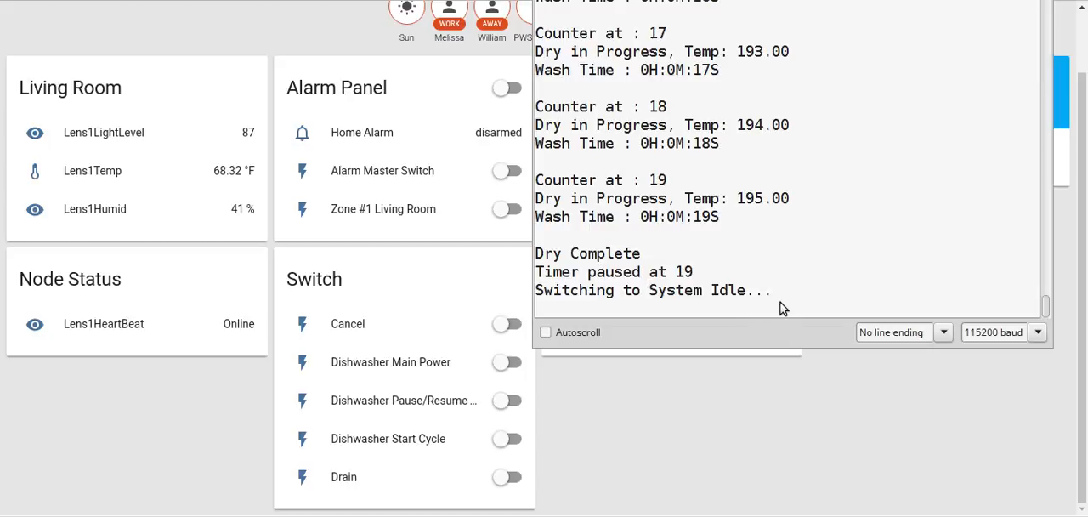
{"action": "mouse_move", "coordinate": [767, 325]}
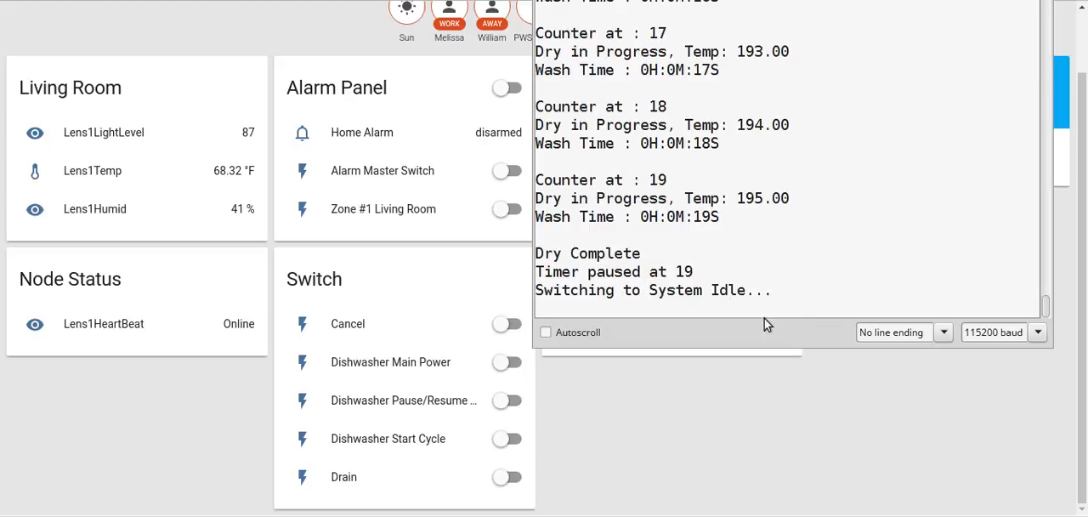
{"action": "mouse_move", "coordinate": [944, 280]}
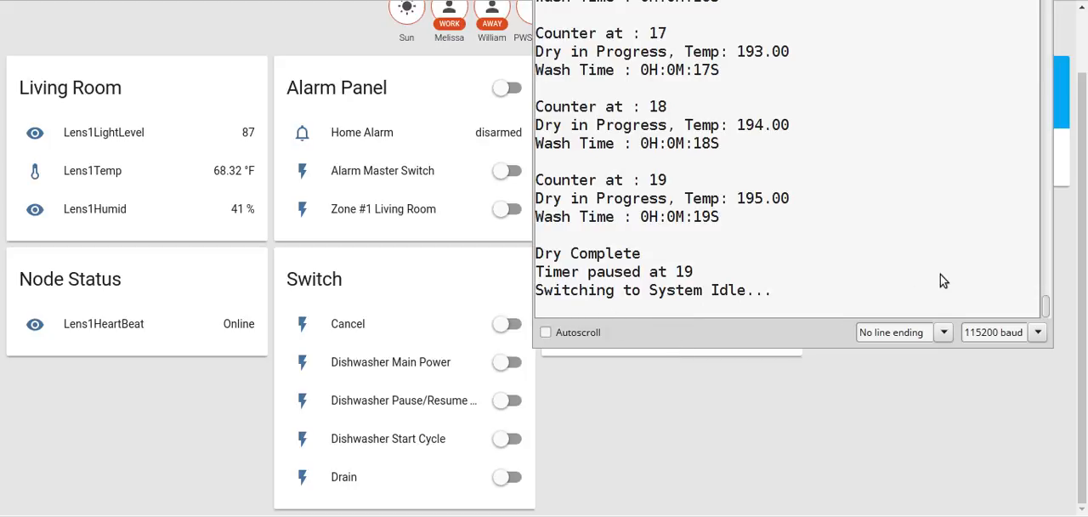
{"action": "mouse_move", "coordinate": [773, 462]}
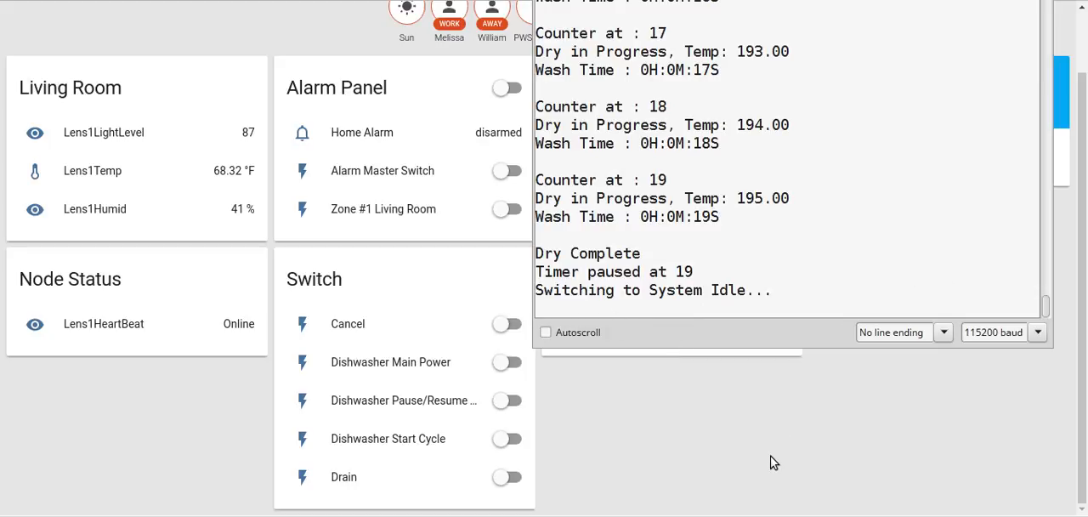
{"action": "mouse_move", "coordinate": [559, 332]}
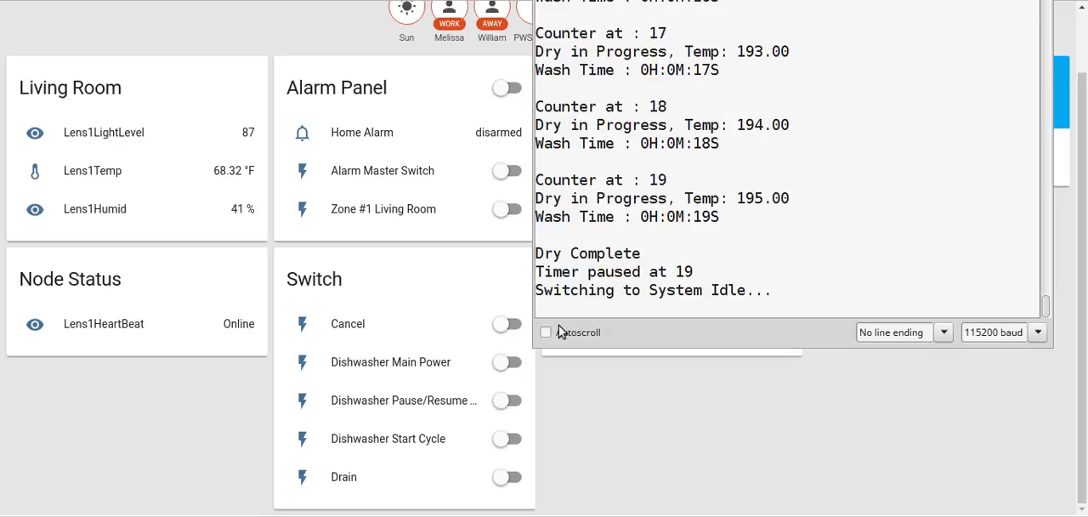
{"action": "mouse_move", "coordinate": [695, 102]}
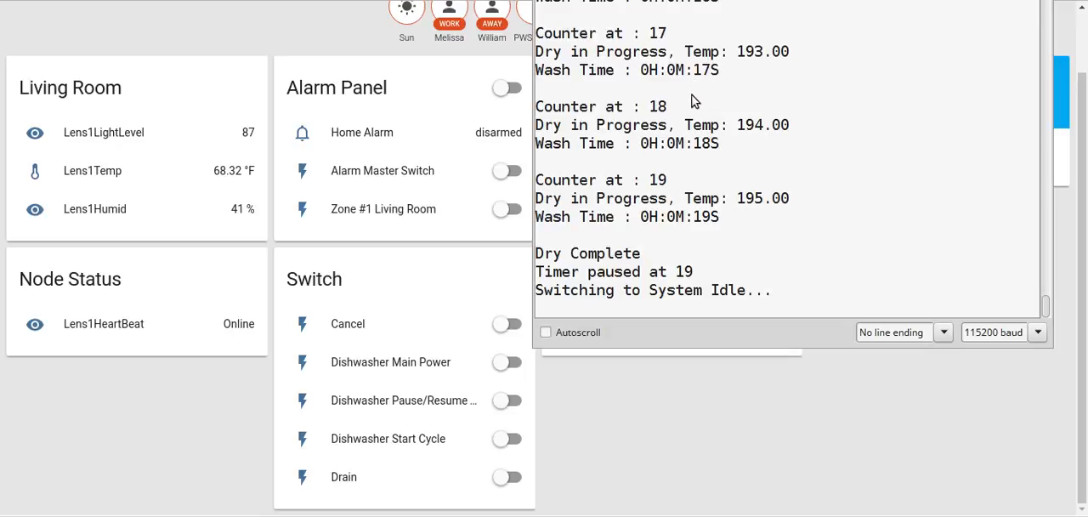
{"action": "mouse_move", "coordinate": [734, 291]}
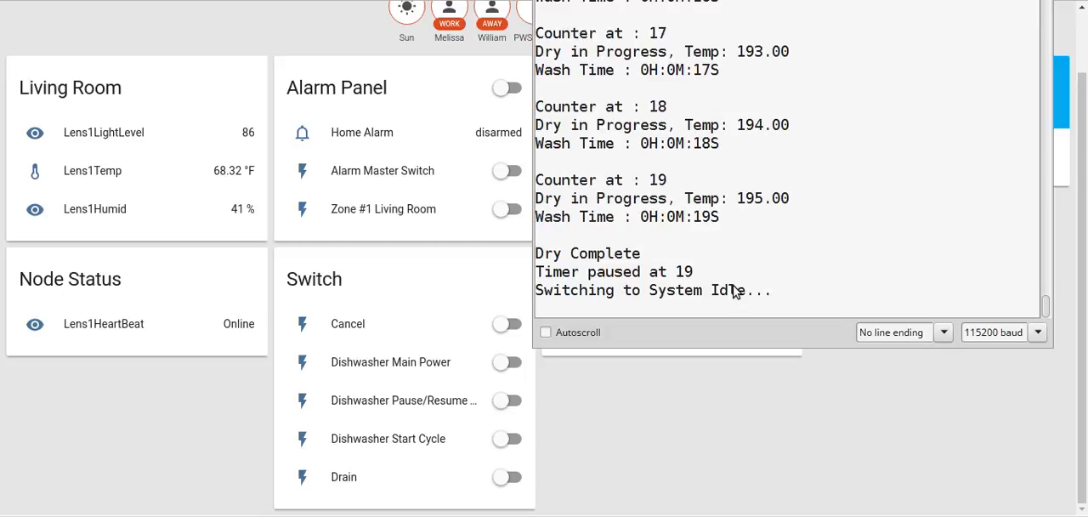
{"action": "mouse_move", "coordinate": [973, 241]}
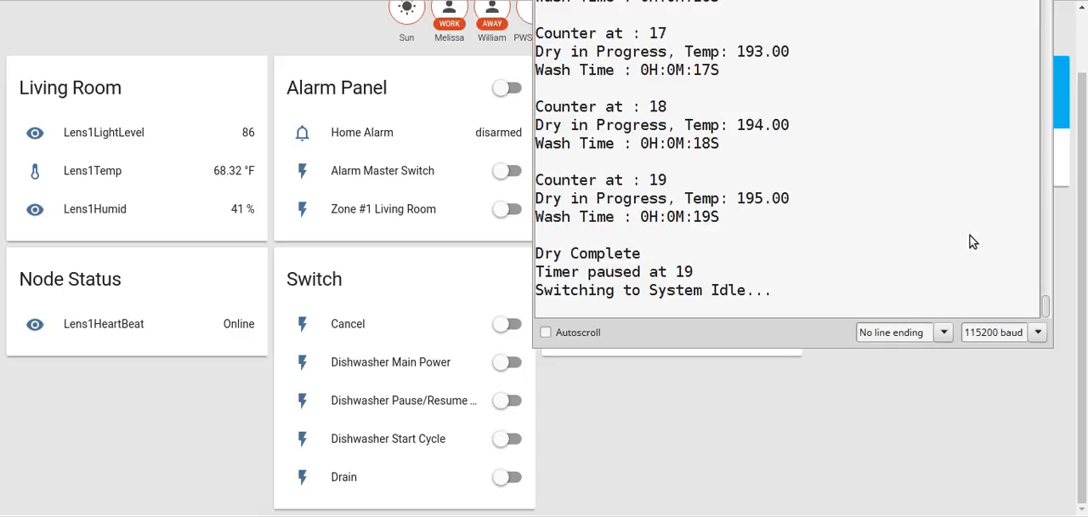